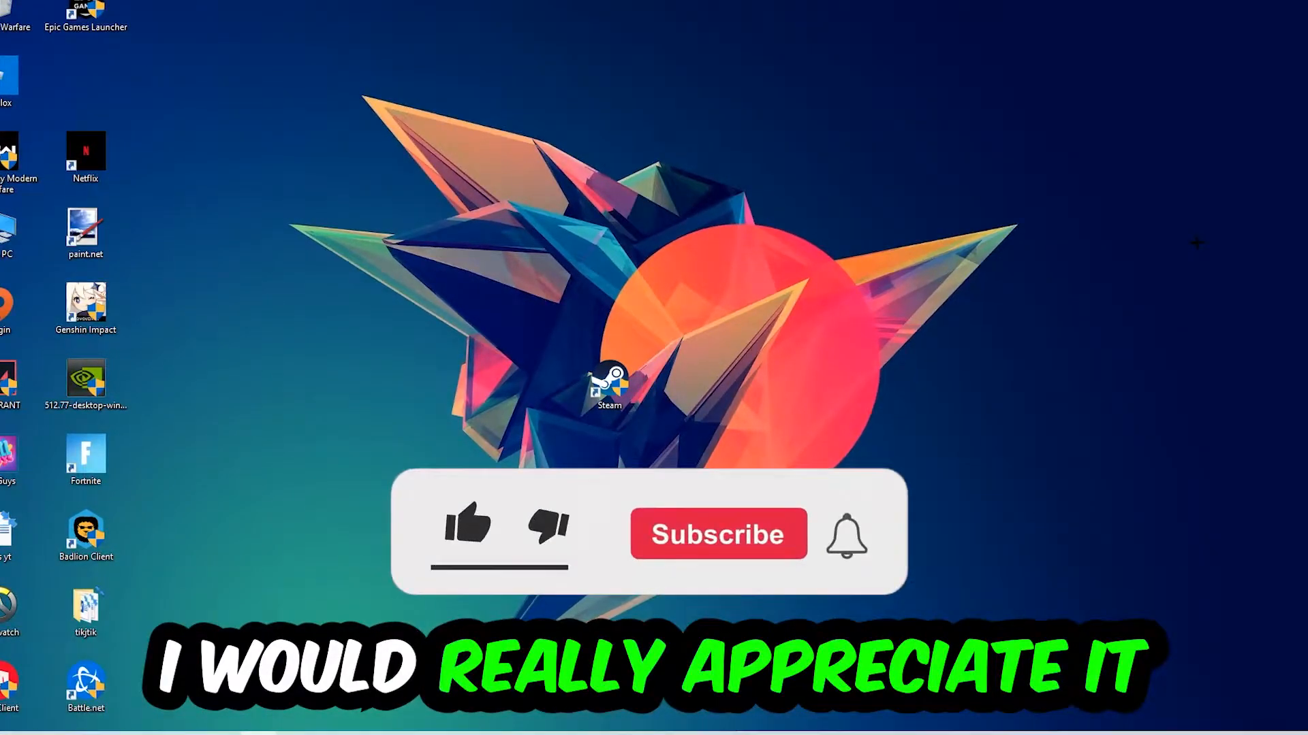
Launch Task Manager from the taskbar and bring up End task options for the DPHelper background process
left_click(468, 525)
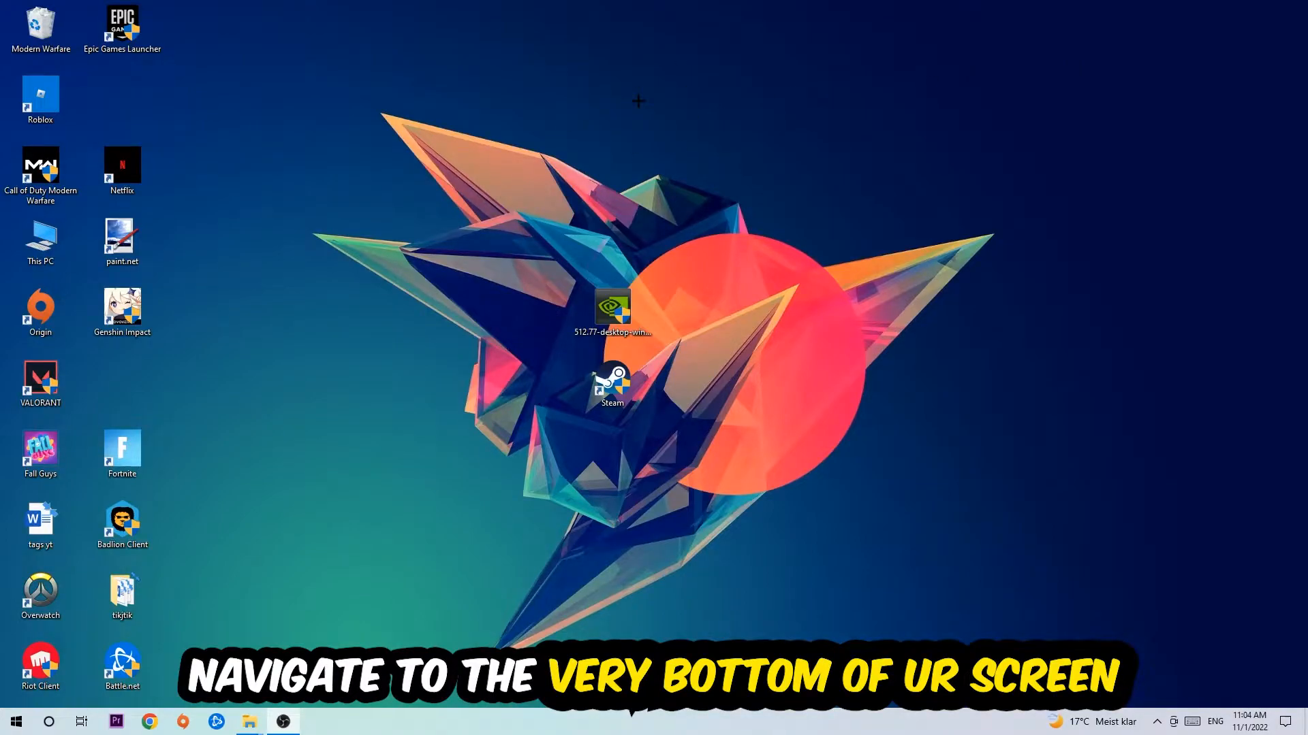
right_click(609, 721)
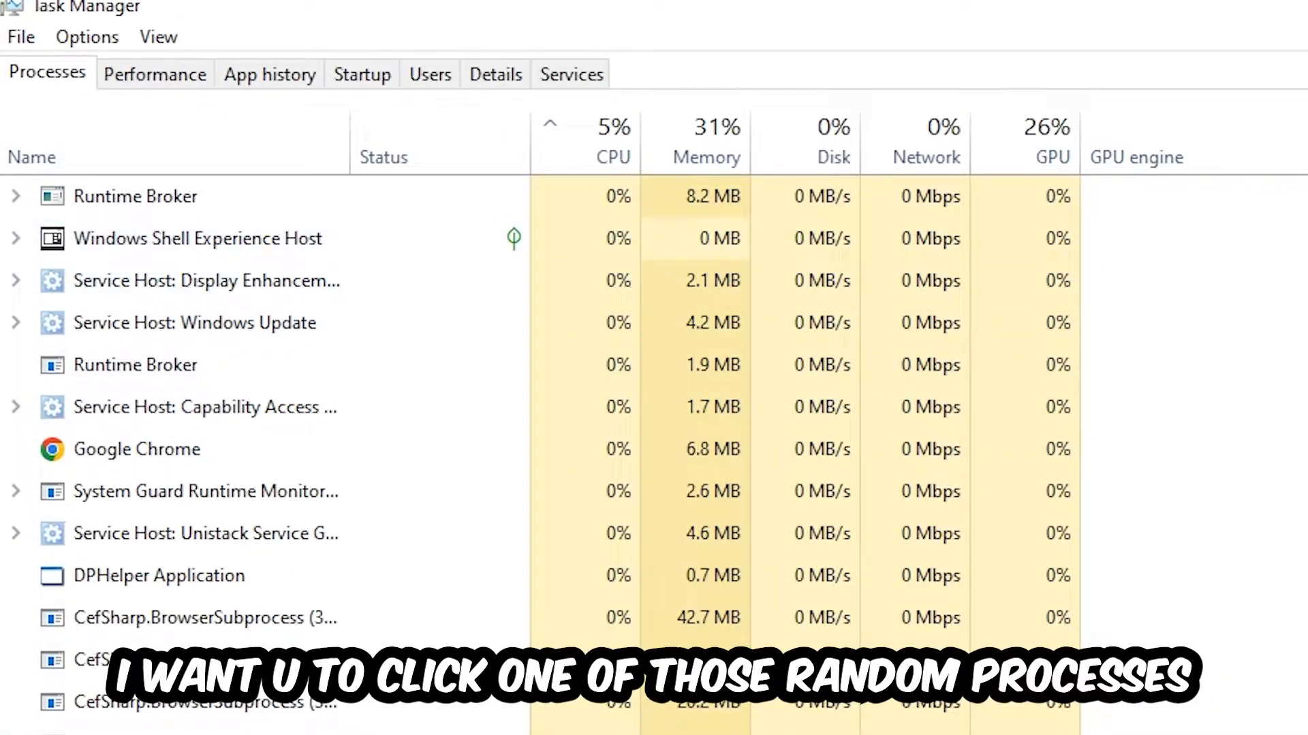
left_click(158, 575)
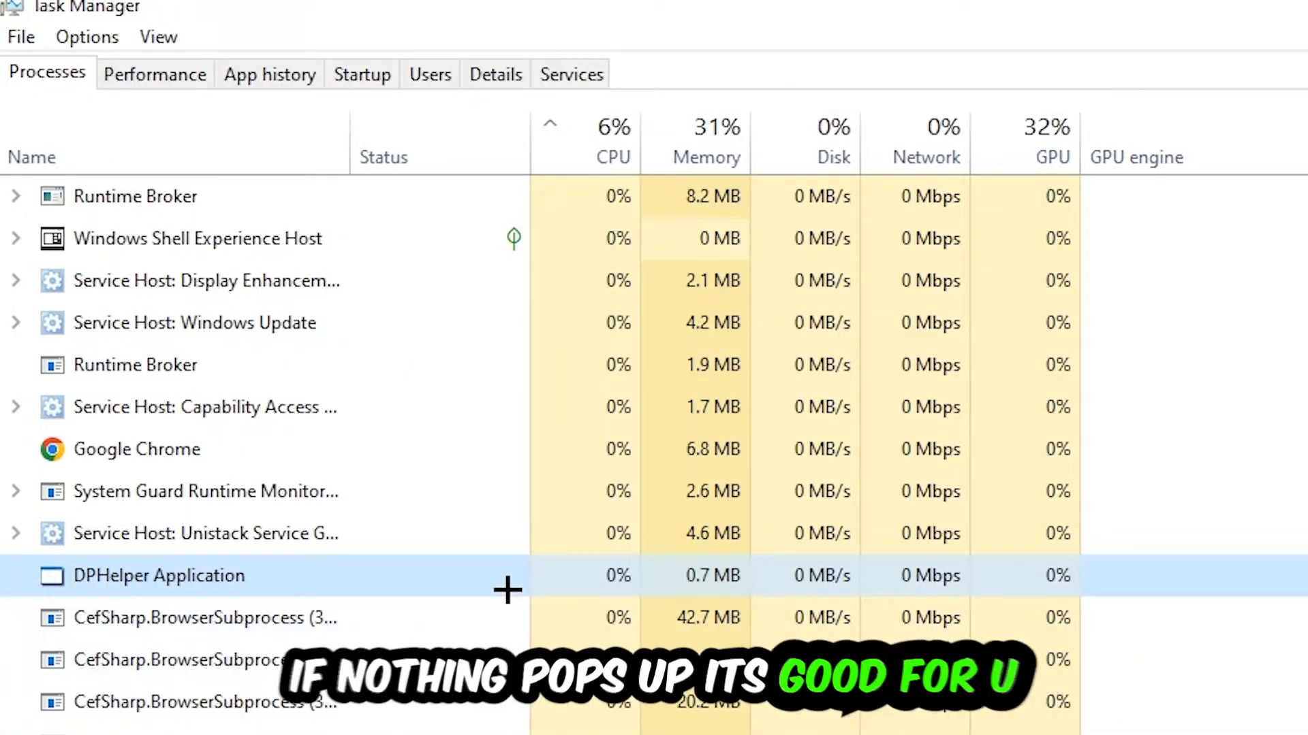
scroll("down", 3)
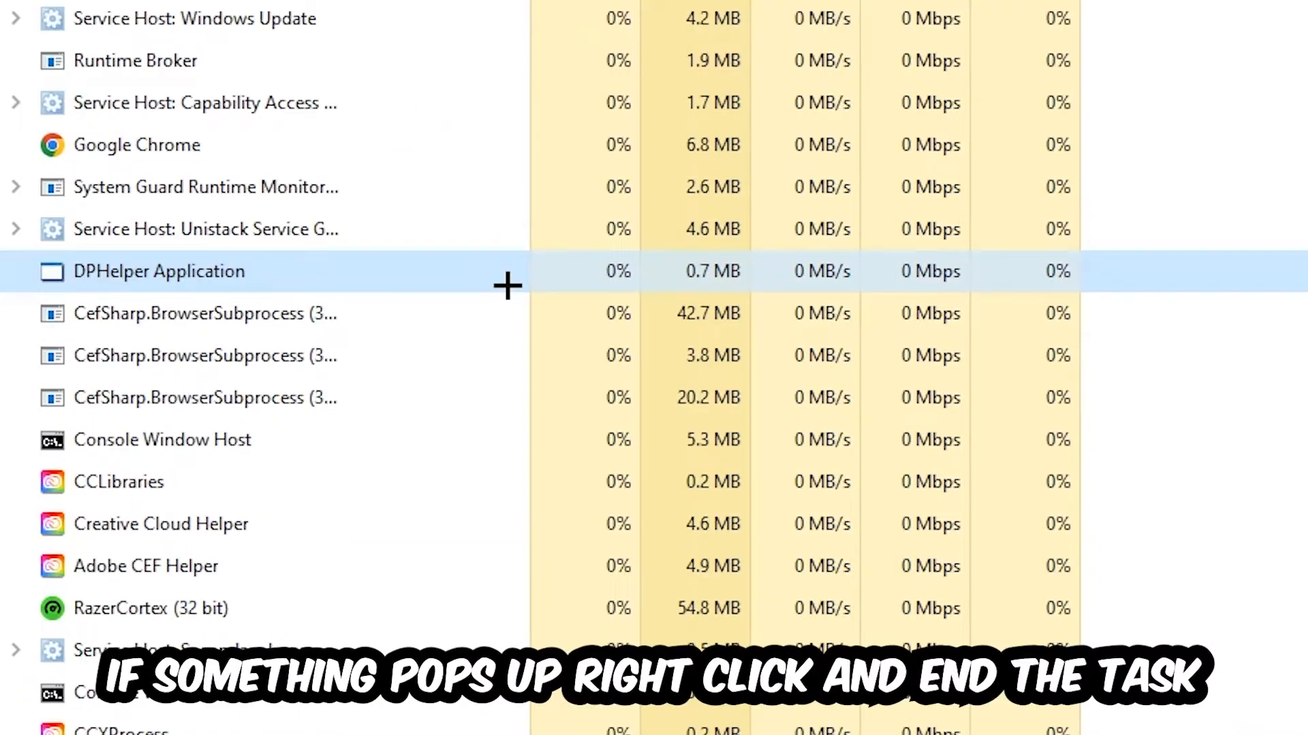
right_click(162, 440)
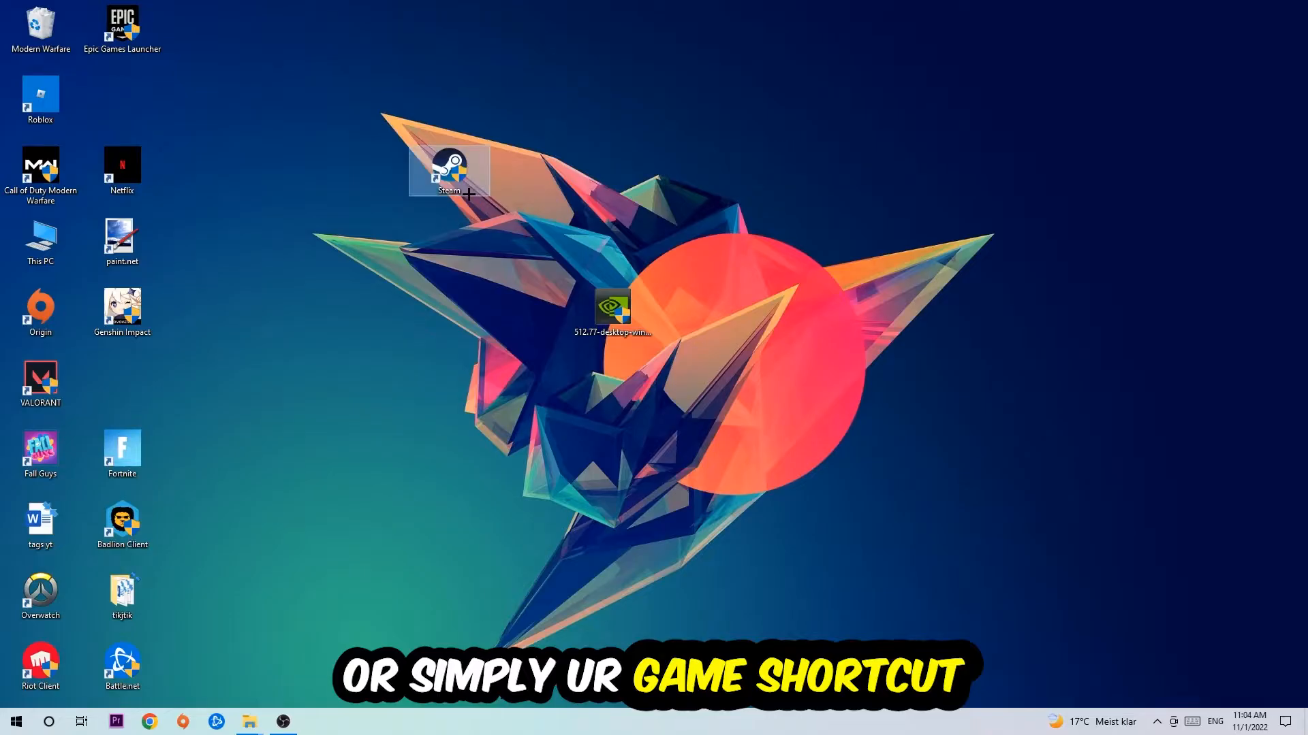
Bring up the context menu of the Steam desktop shortcut
right_click(448, 171)
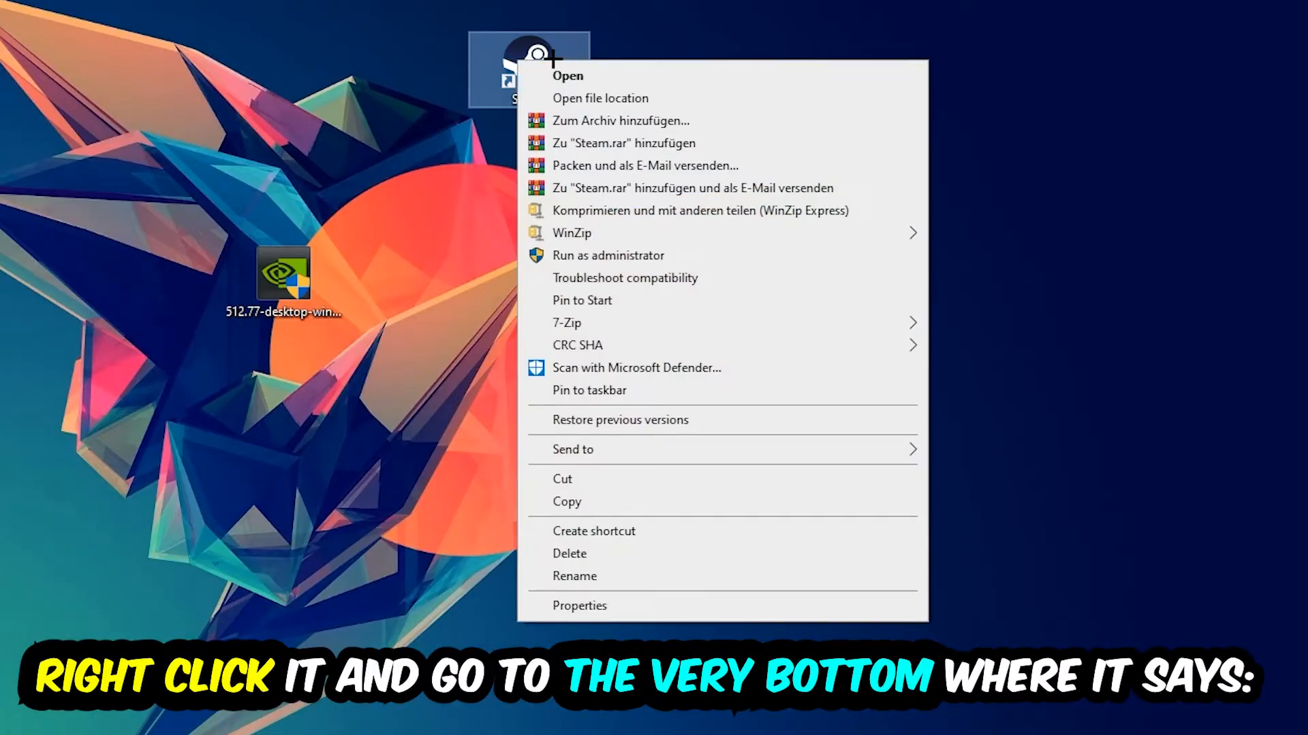
mouse_move(651, 419)
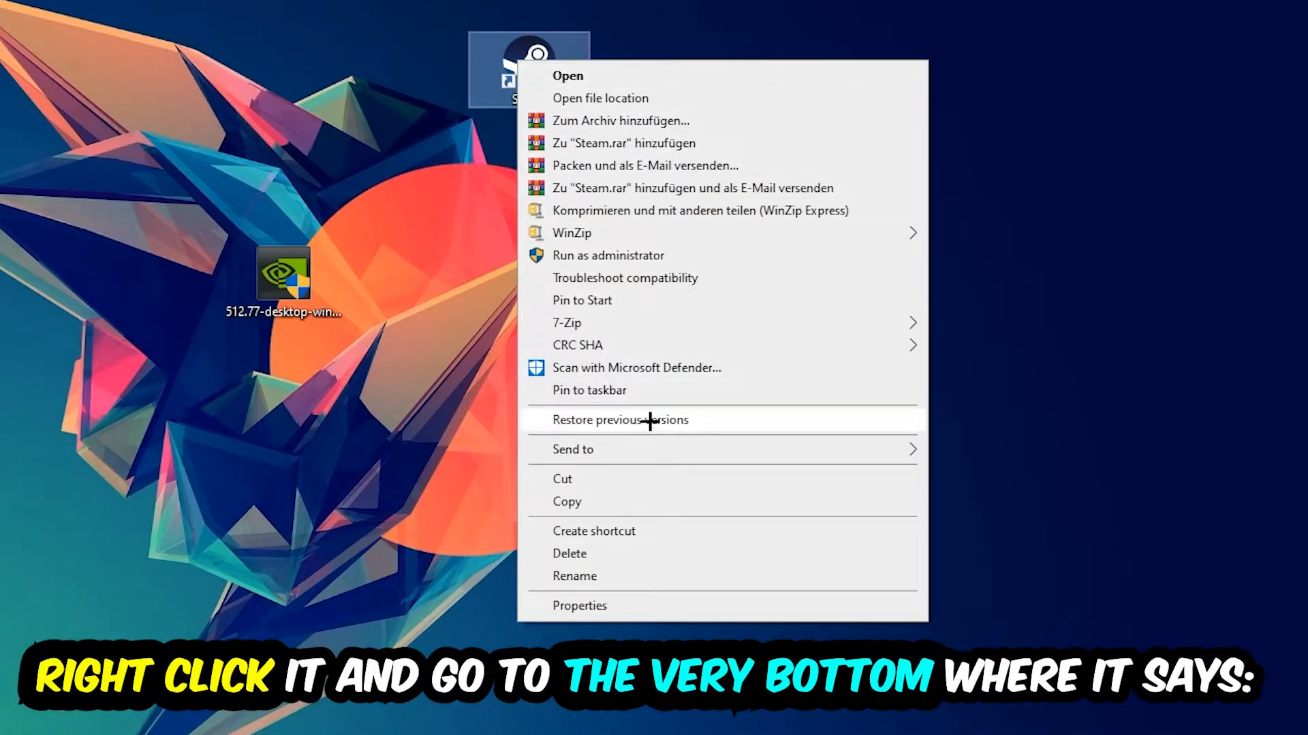
Show the Steam shortcut's Properties on the Compatibility tab for Windows 8 mode and administrator
left_click(580, 605)
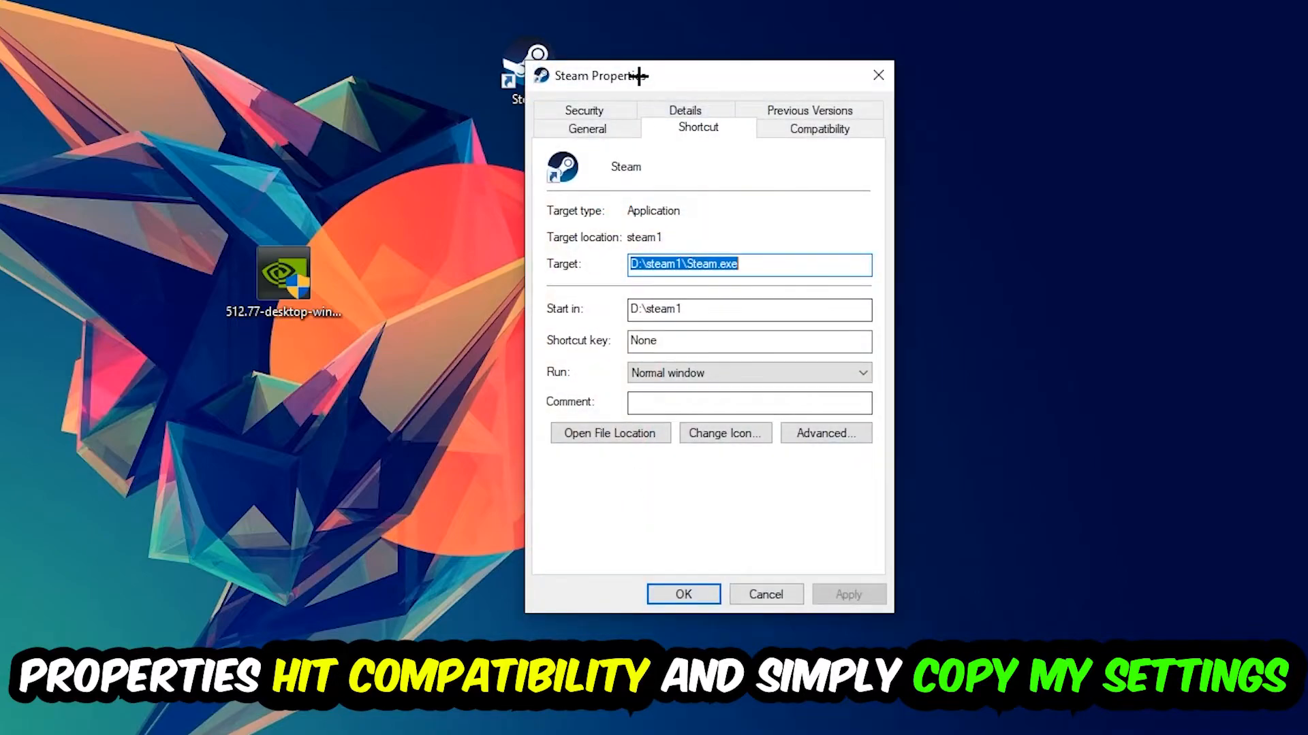
left_click(820, 128)
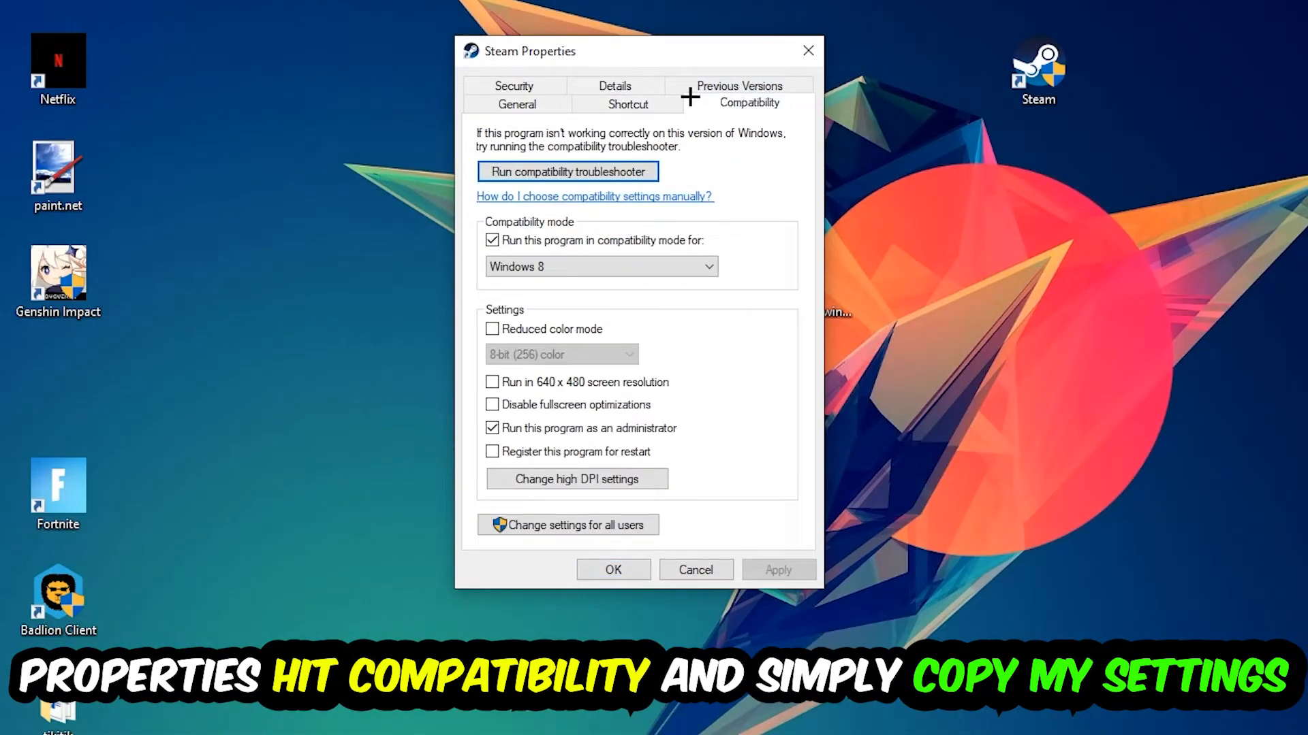
mouse_move(731, 478)
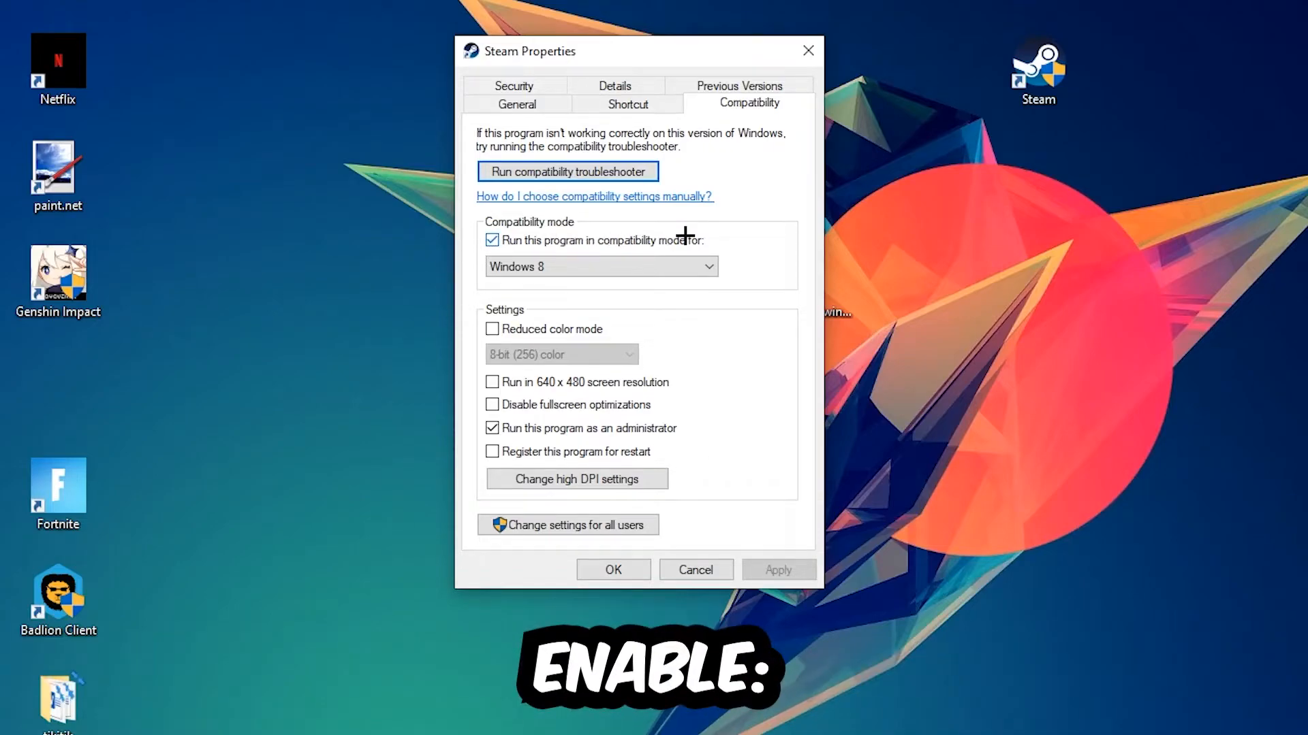
mouse_move(548, 427)
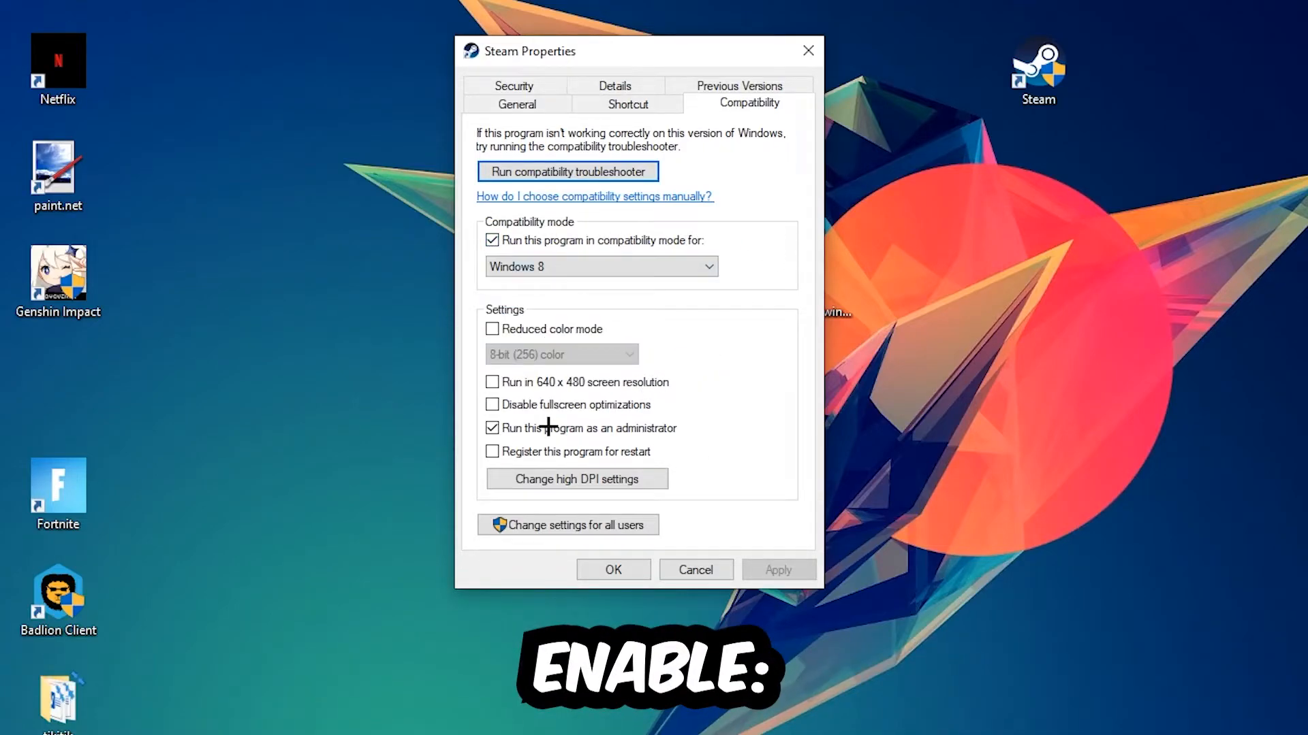
mouse_move(478, 436)
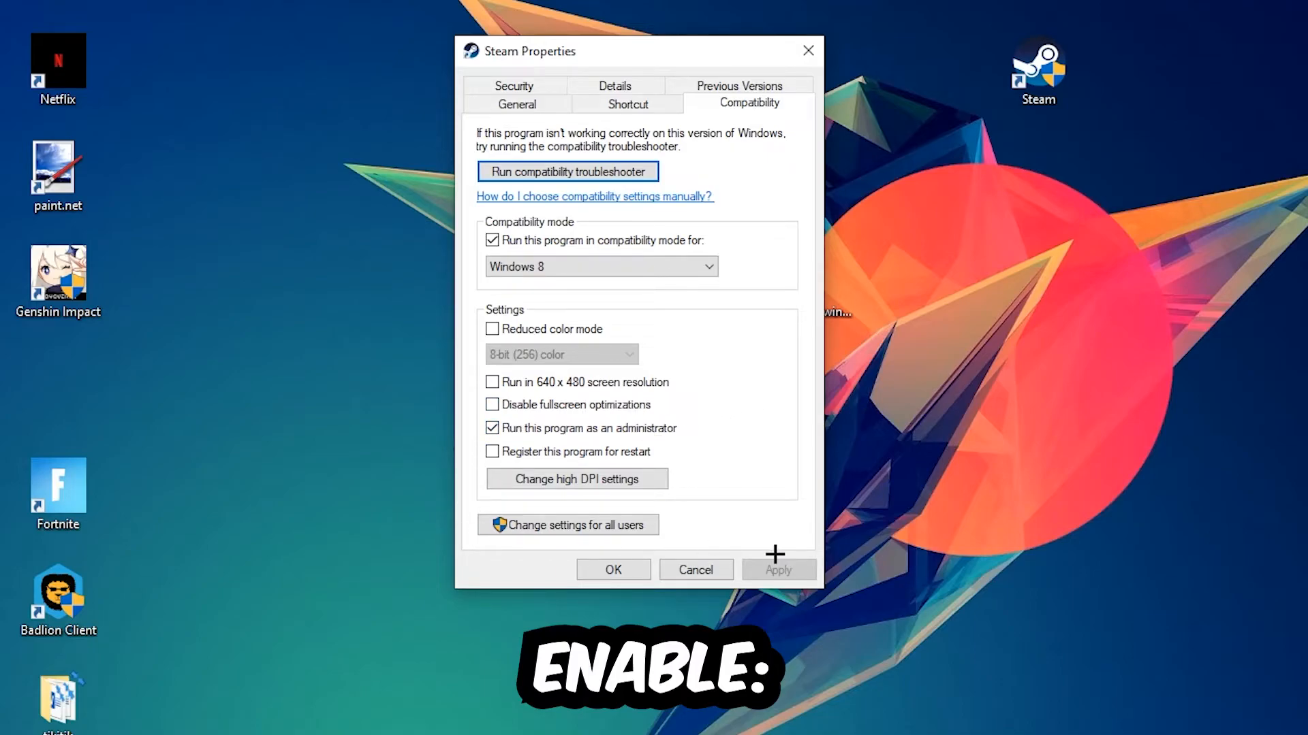
Confirm with OK, keeping Steam's compatibility settings and returning to the desktop
left_click(612, 569)
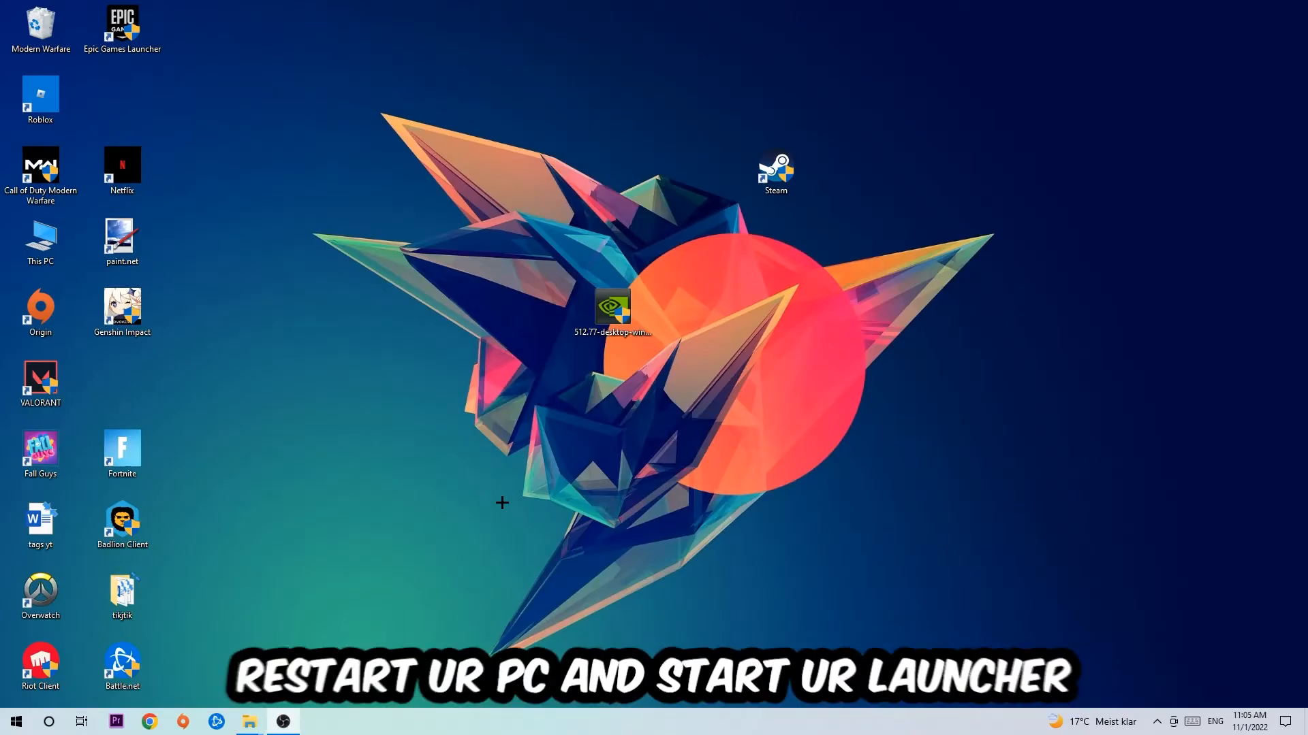
mouse_move(667, 390)
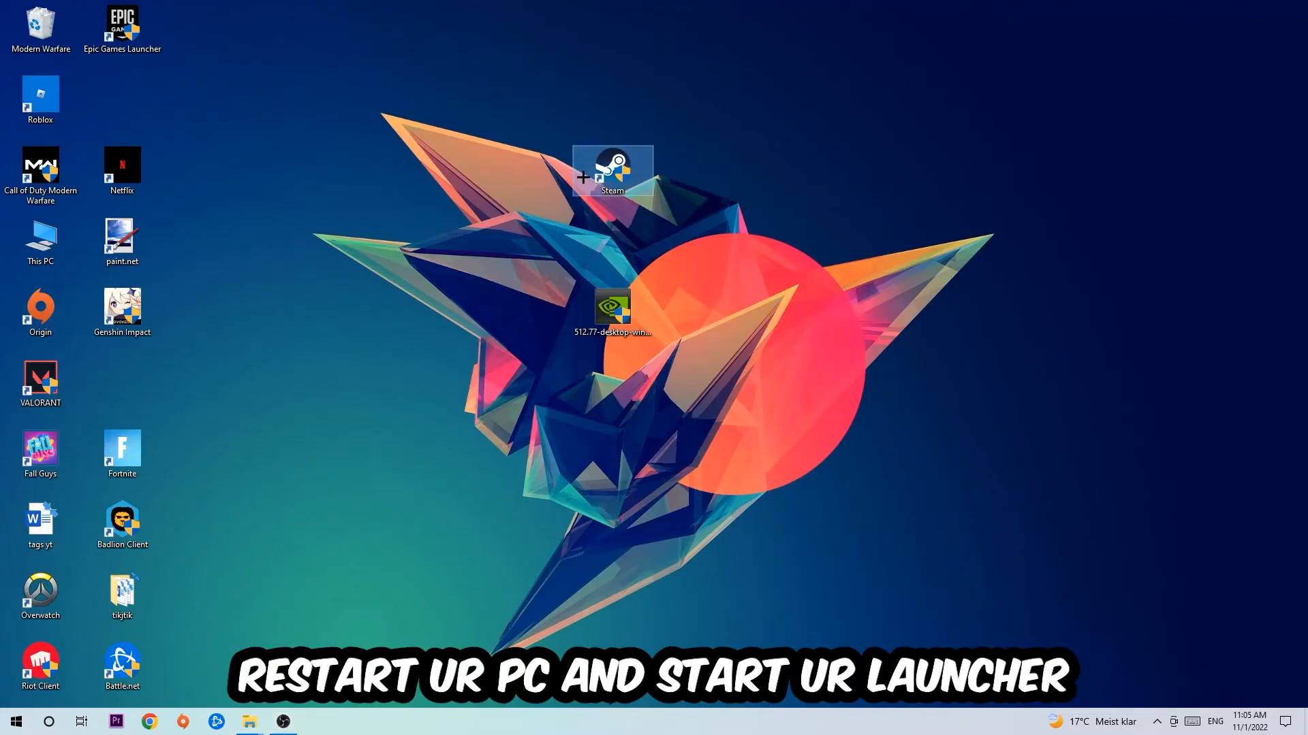
mouse_move(762, 384)
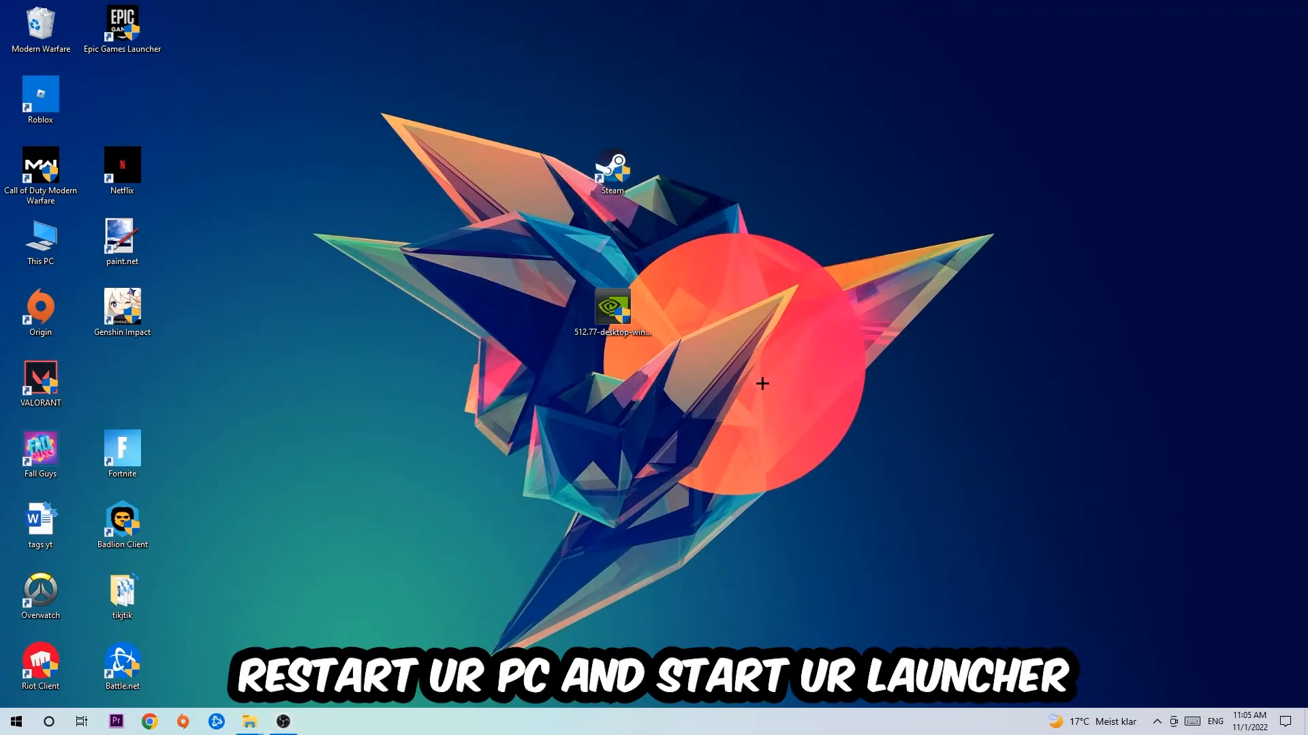